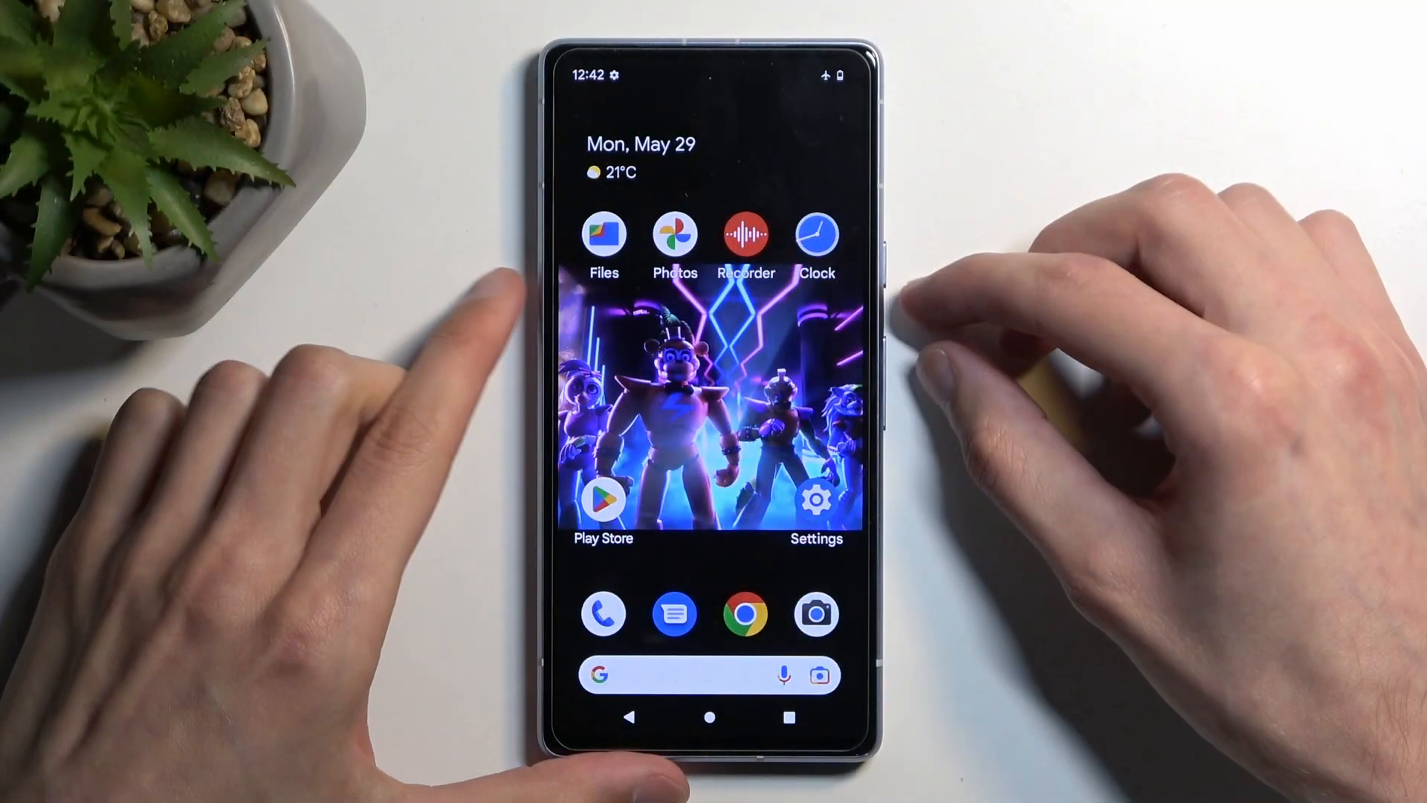
Step: Bring up the power options with the power button and choose Power off
key("power")
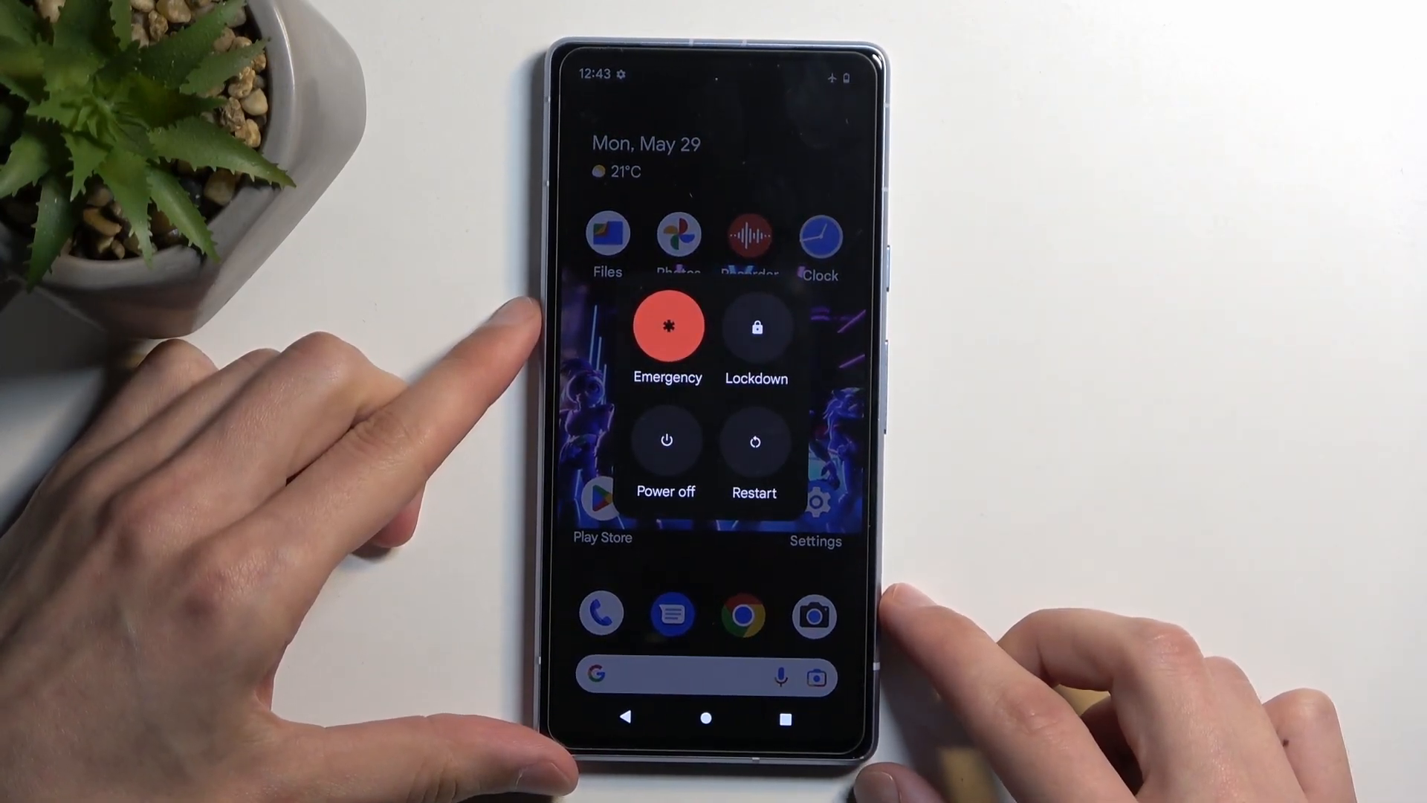
left_click(665, 442)
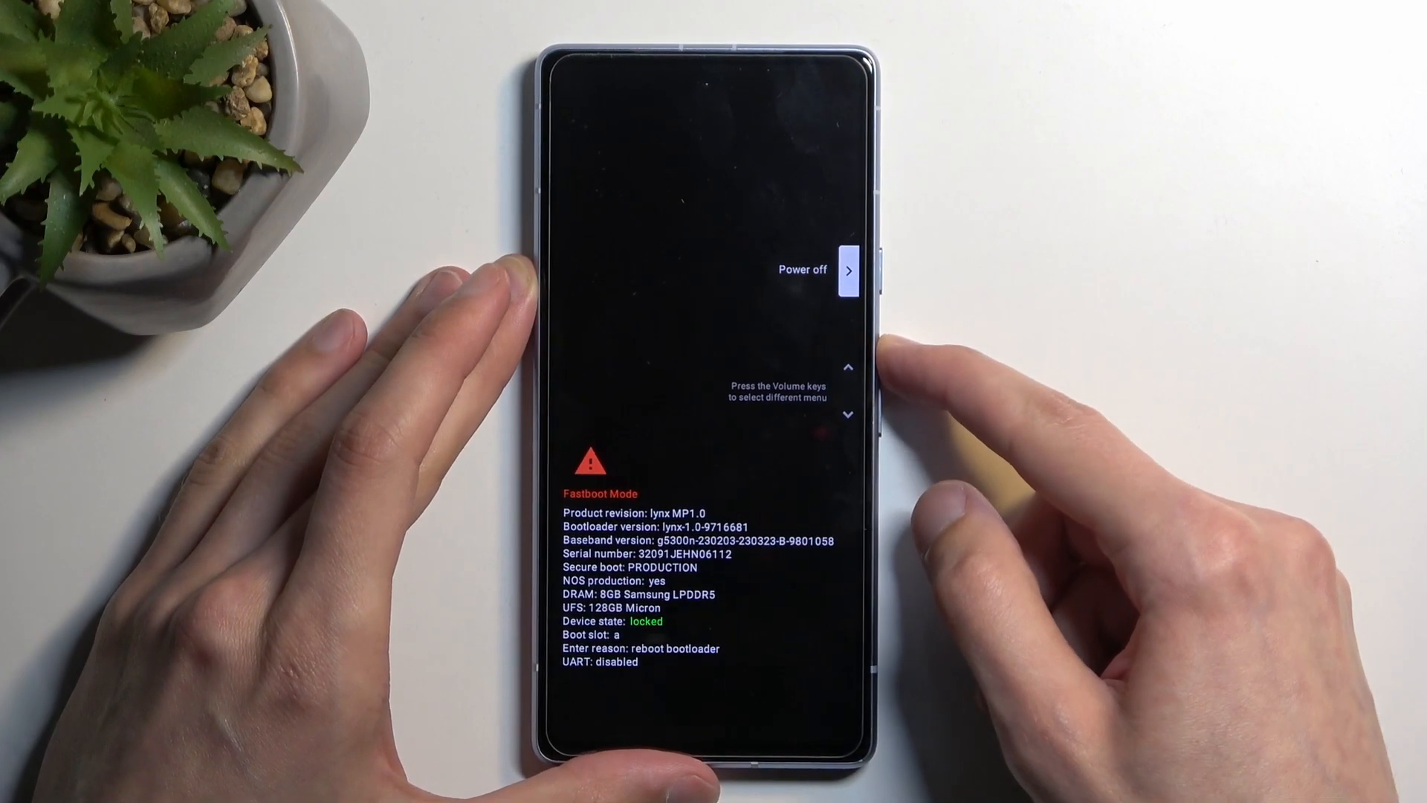
Step: Cycle the Fastboot menu with the volume keys from Power off through Recovery Mode to Restart Bootloader
key("VolumeDown")
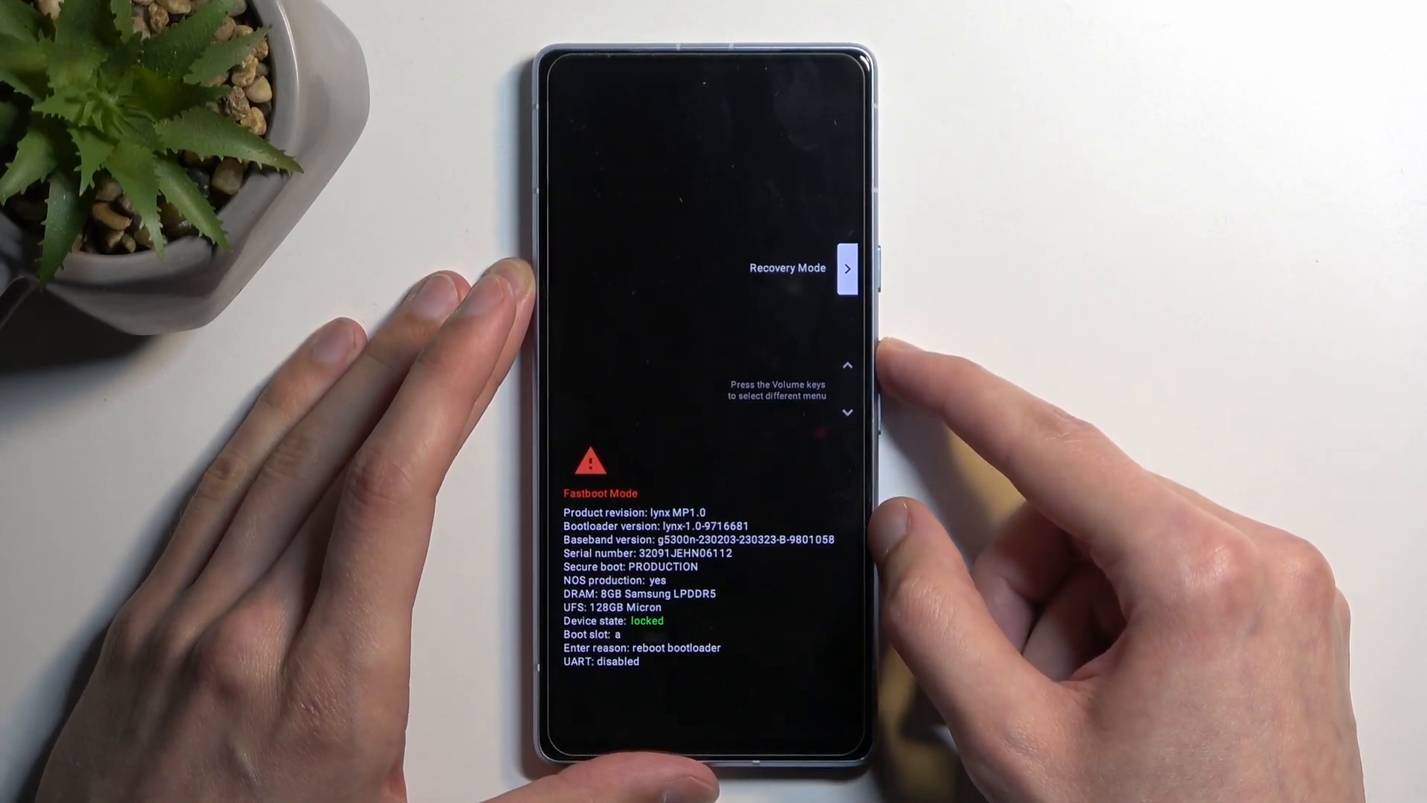
key("volumeup")
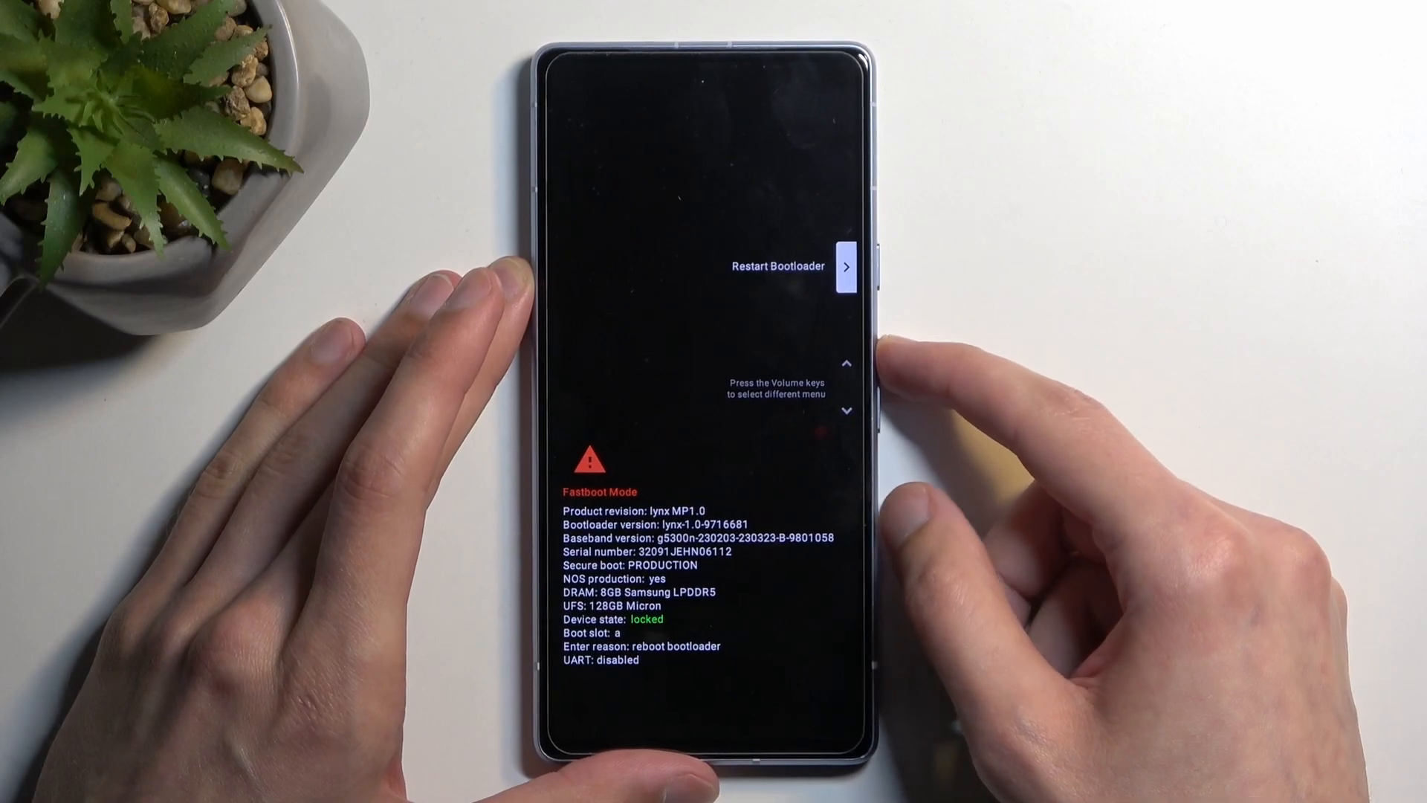